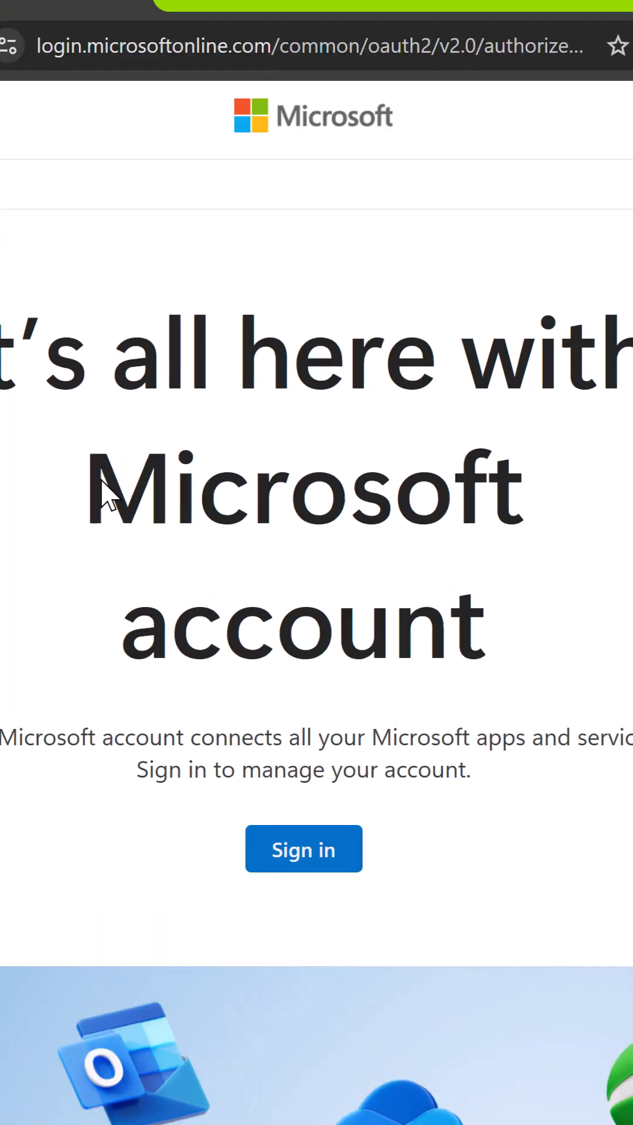
# - Sign in to the Microsoft account using the saved passkey via Windows Security
pyautogui.click(303, 848)
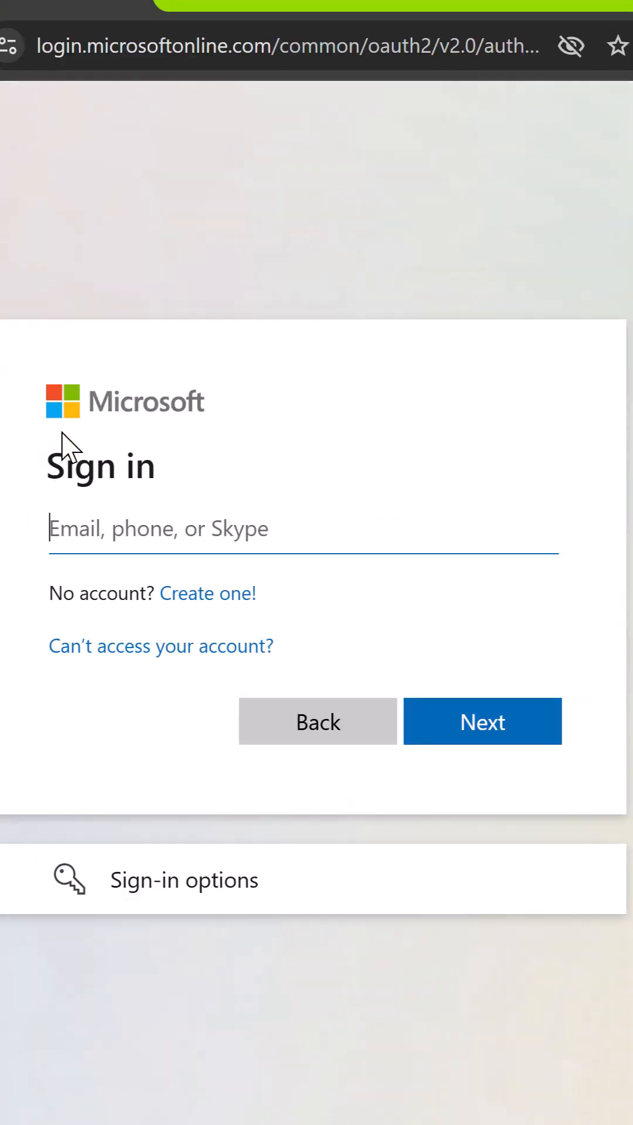
pyautogui.click(184, 881)
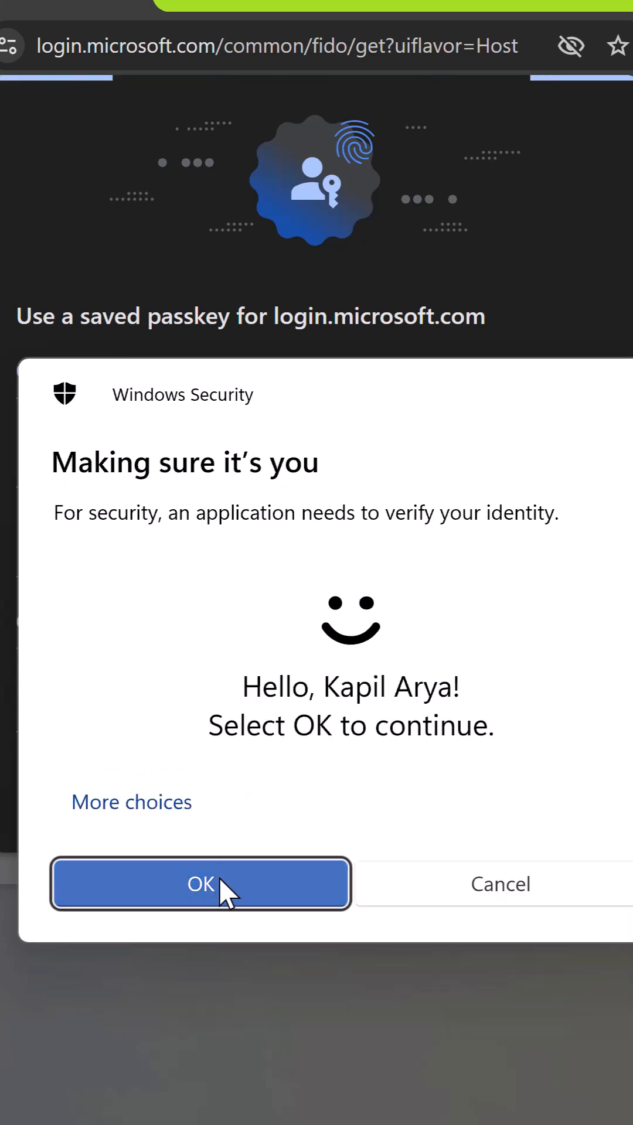
pyautogui.click(199, 884)
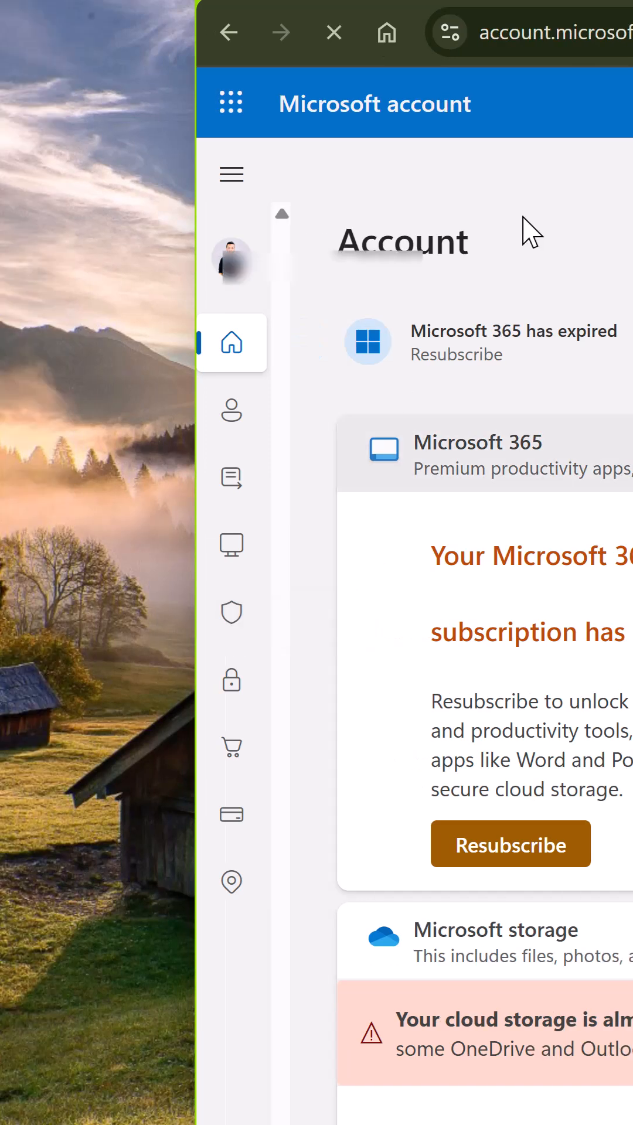
# - Open Security and go to Manage how I sign in to view passkey details
pyautogui.click(231, 612)
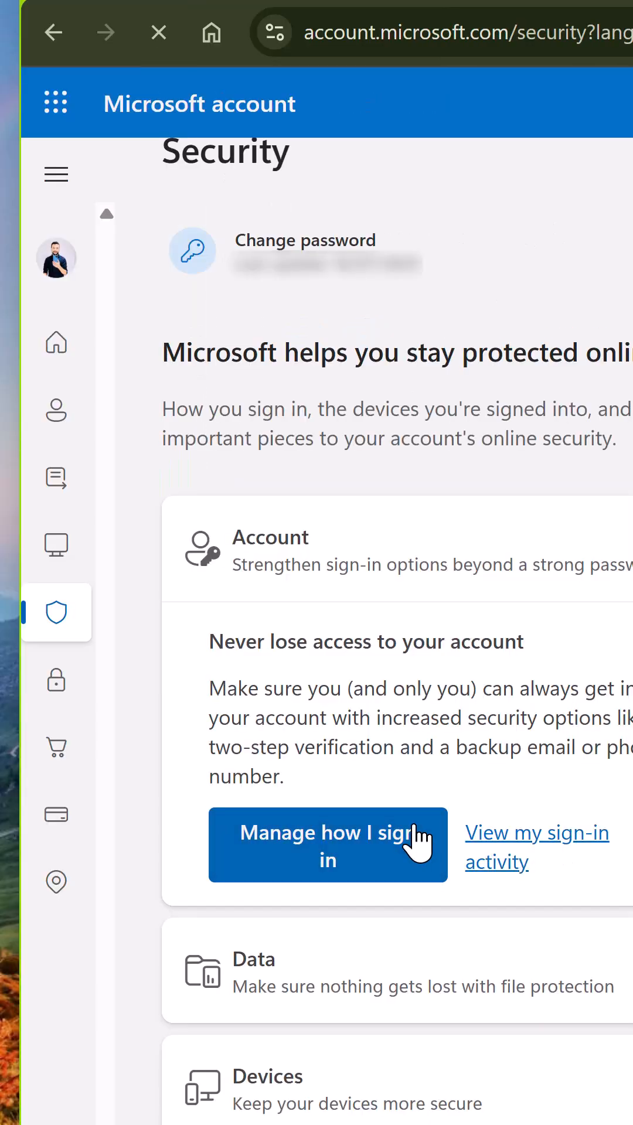
pyautogui.click(327, 845)
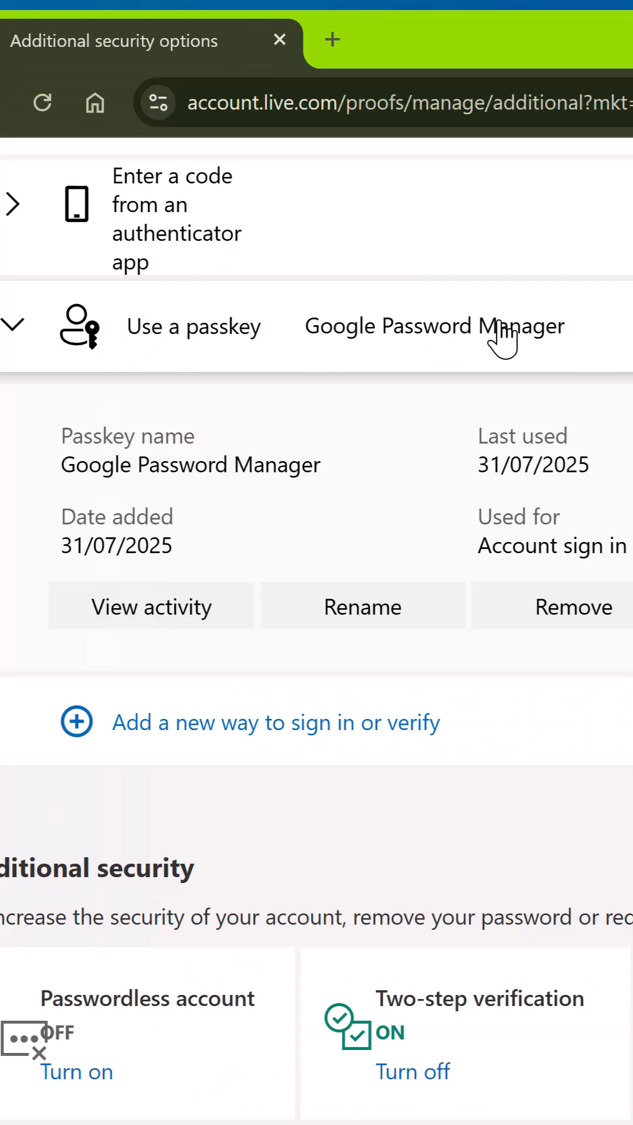
pyautogui.moveTo(582, 652)
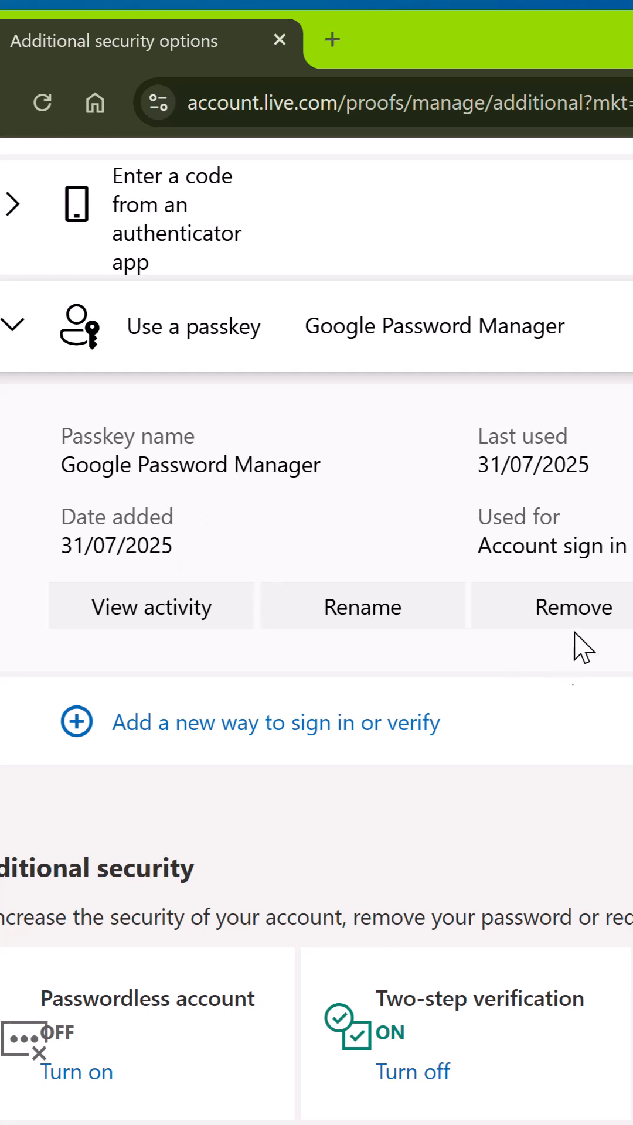
# - Remove the Google Password Manager passkey and confirm the removal
pyautogui.click(572, 606)
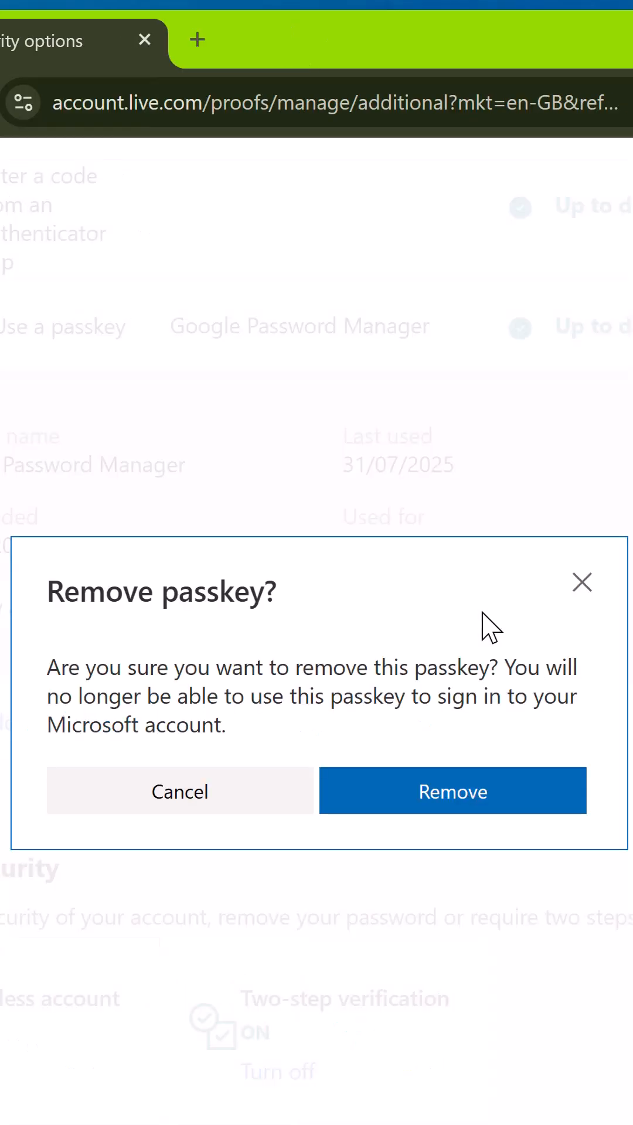
pyautogui.moveTo(480, 670)
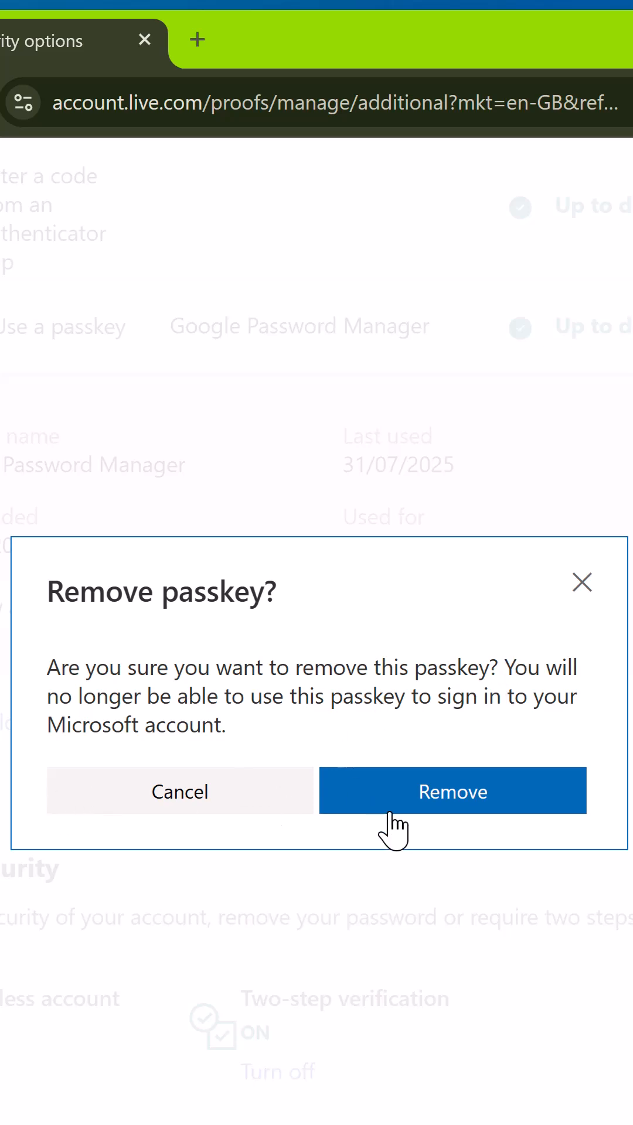
pyautogui.click(452, 791)
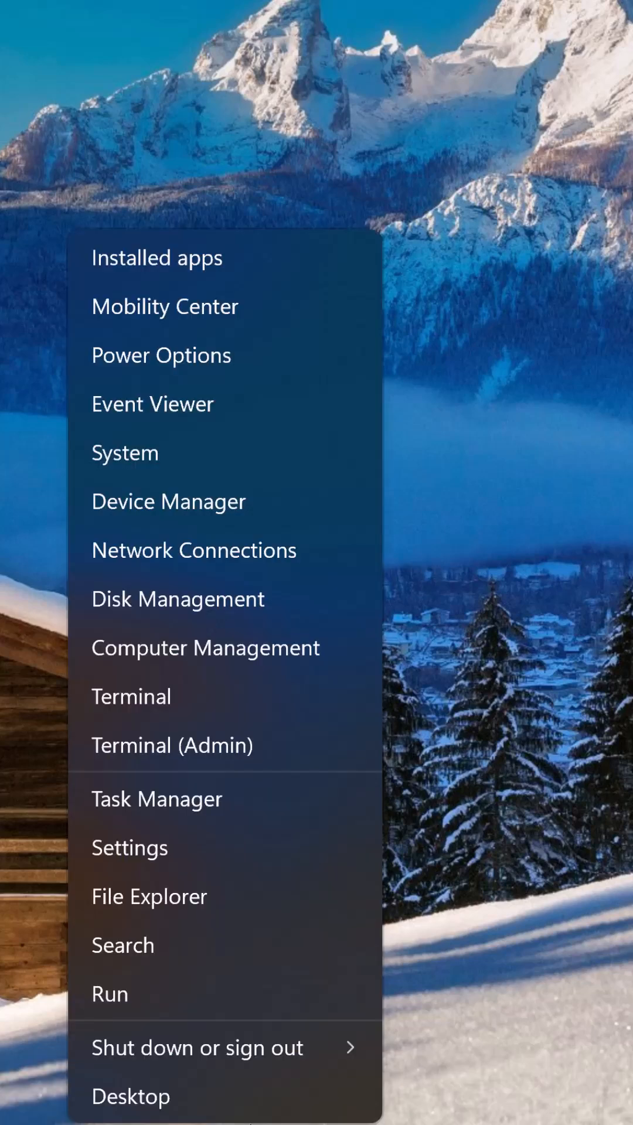
# - Open Windows Settings at Accounts > Passkeys
pyautogui.click(129, 848)
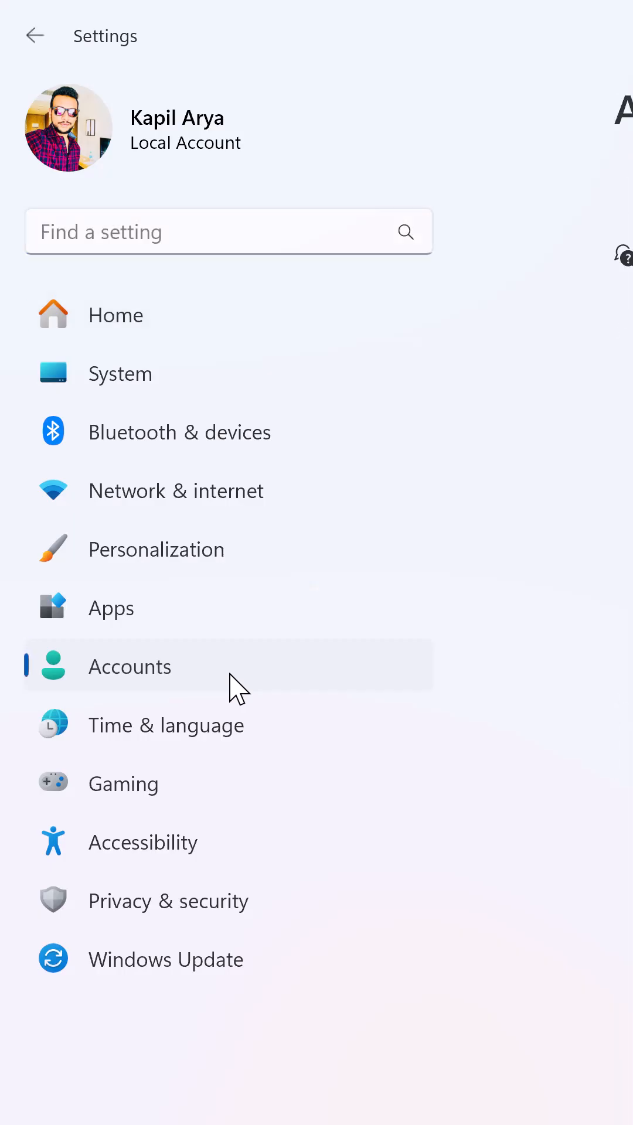
pyautogui.click(130, 667)
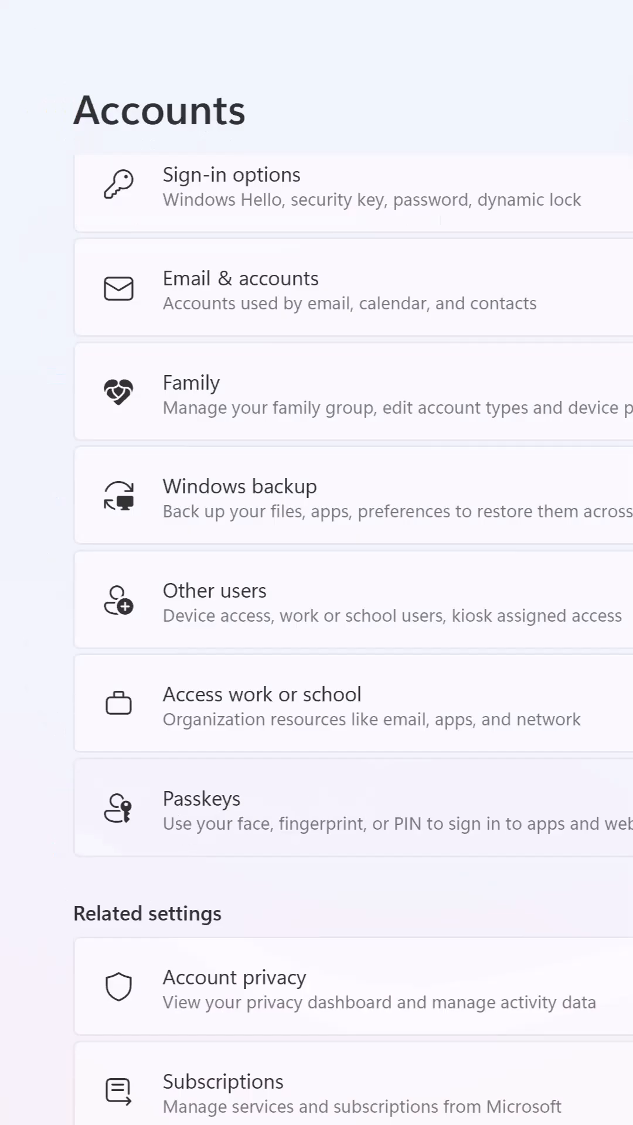
pyautogui.click(201, 810)
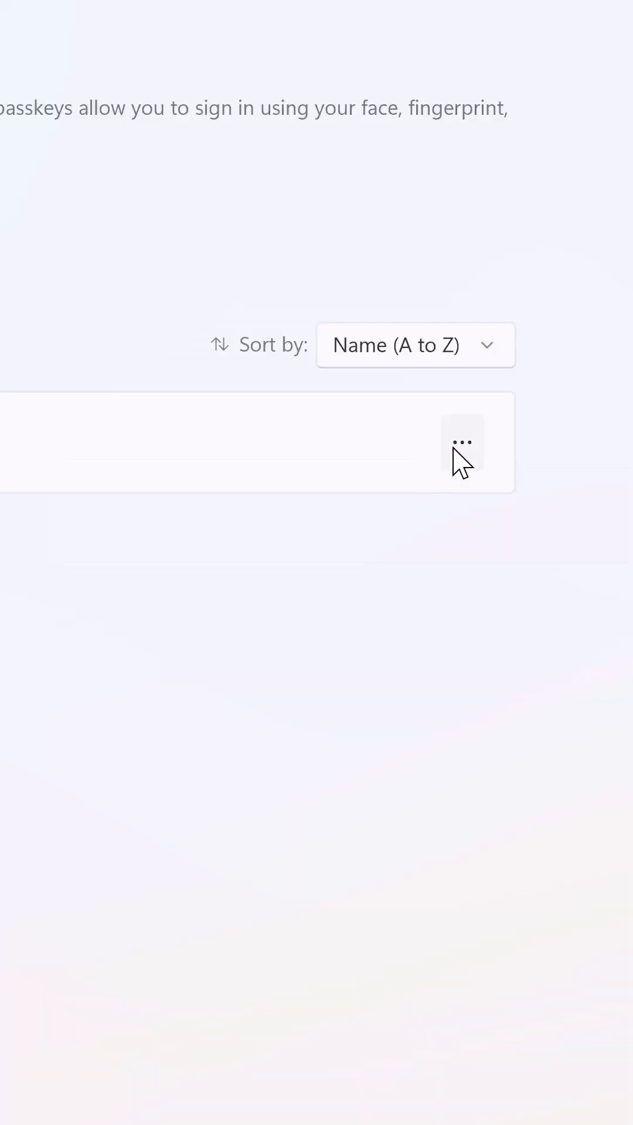
# - Choose Delete passkey for the listed saved passkey
pyautogui.click(462, 443)
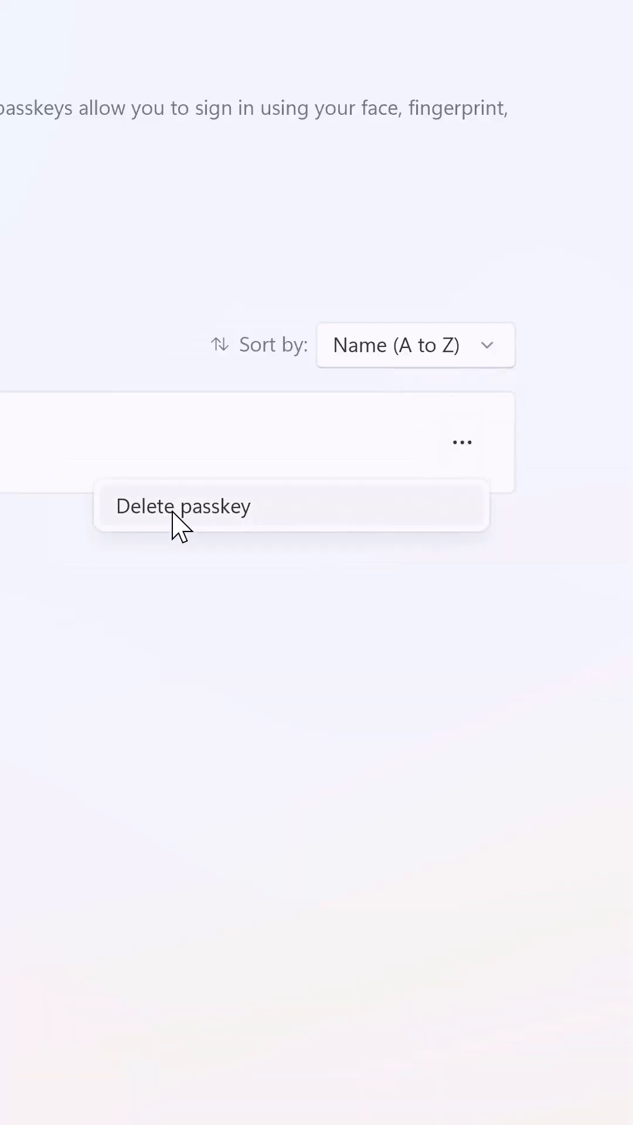
pyautogui.click(183, 506)
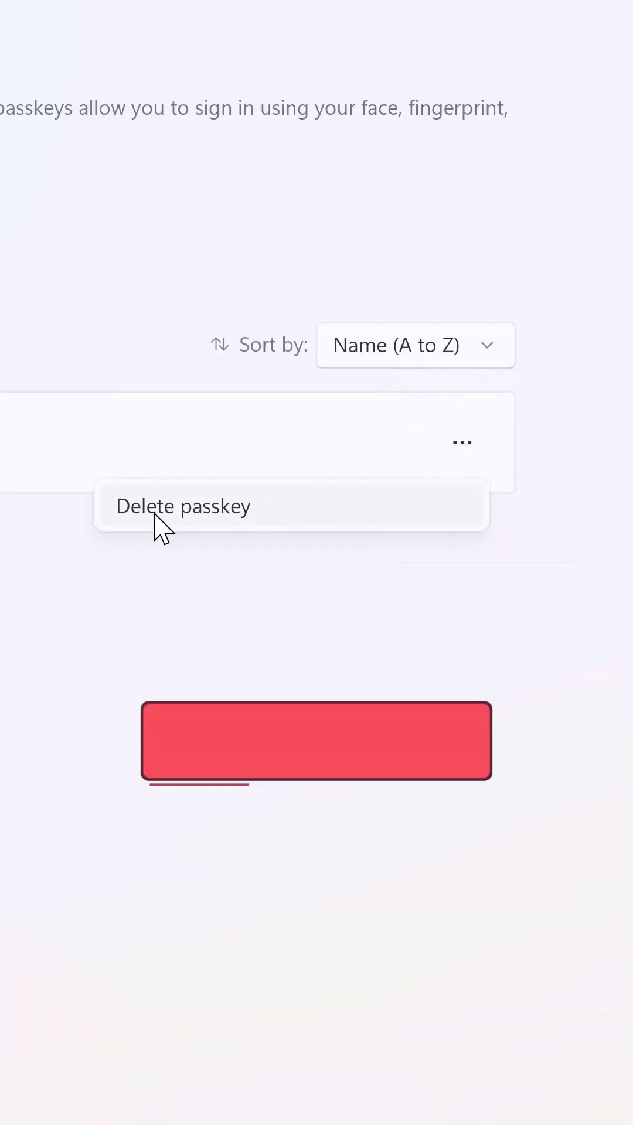